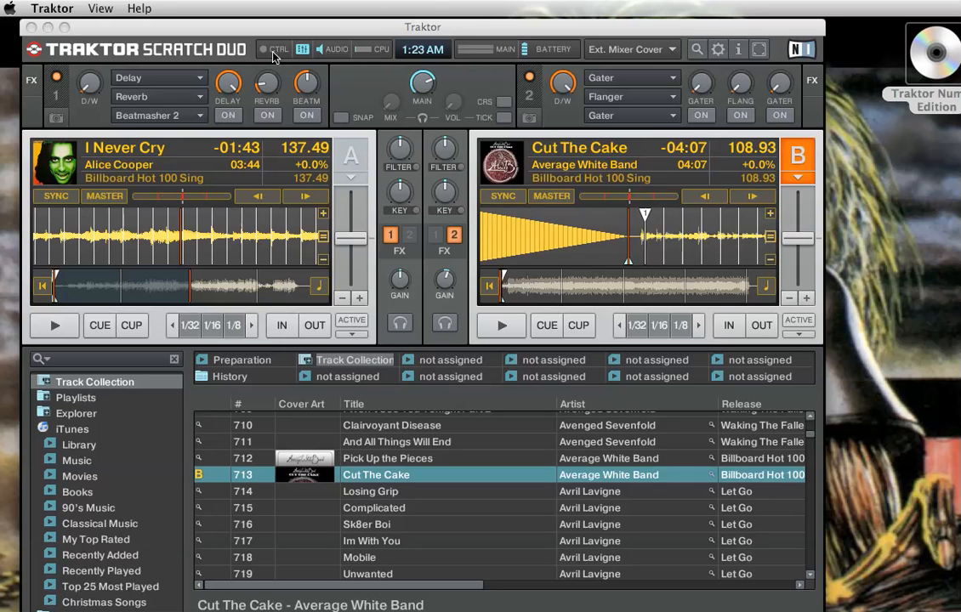
mouse_move(281, 31)
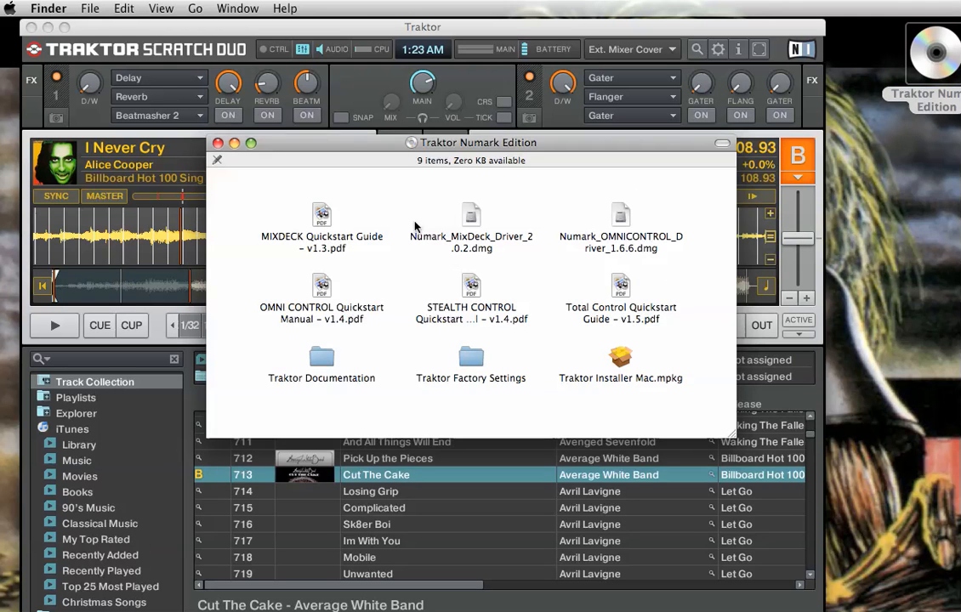
mouse_move(520, 196)
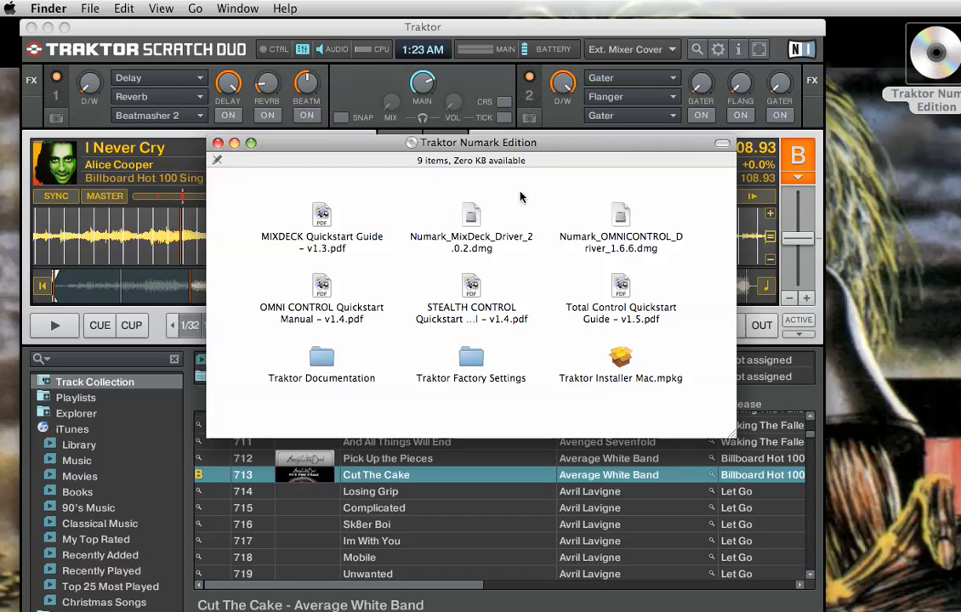
mouse_move(507, 291)
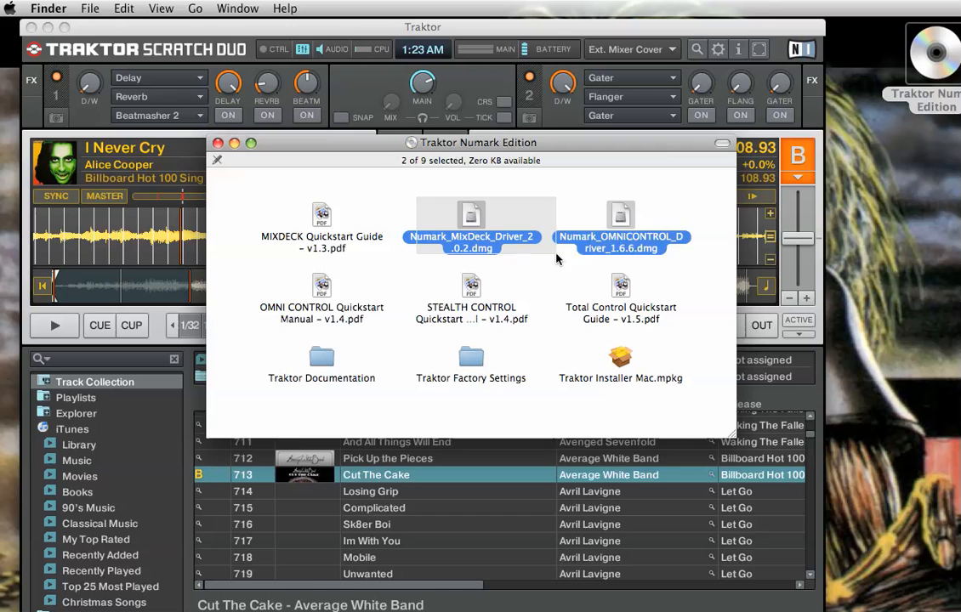
Deselect the two driver .dmg files in the Traktor Numark Edition disc window
click(471, 221)
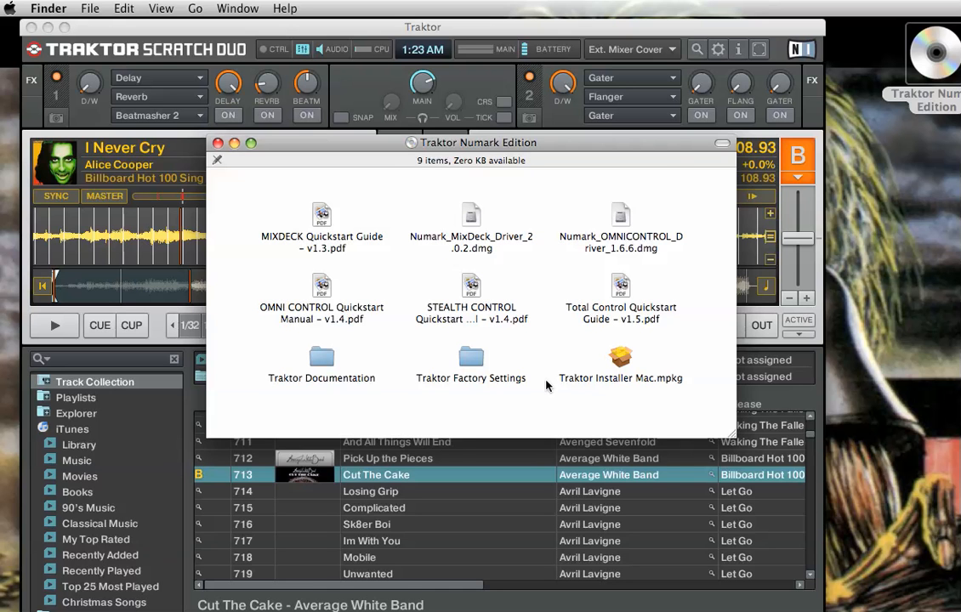
mouse_move(568, 428)
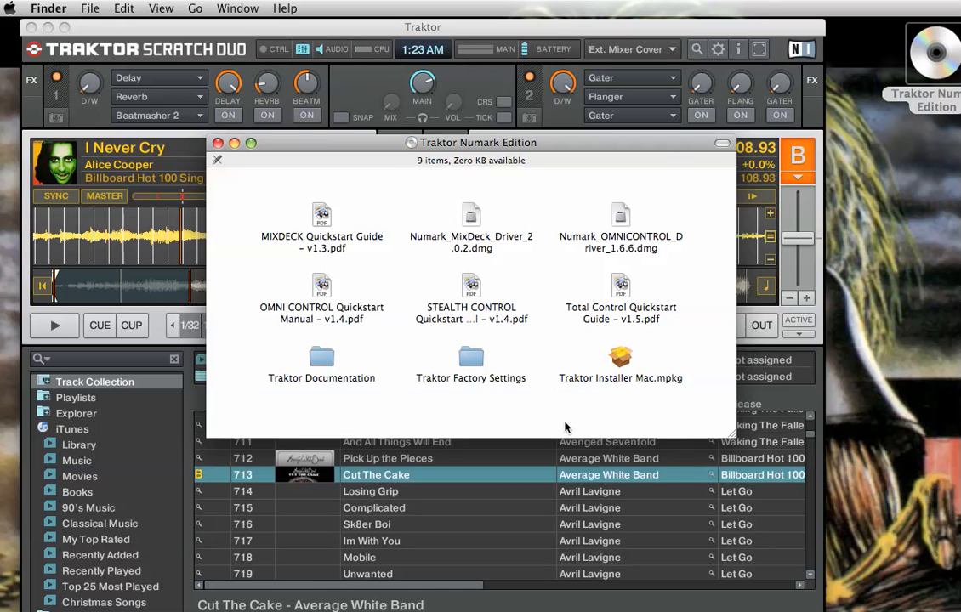
mouse_move(651, 440)
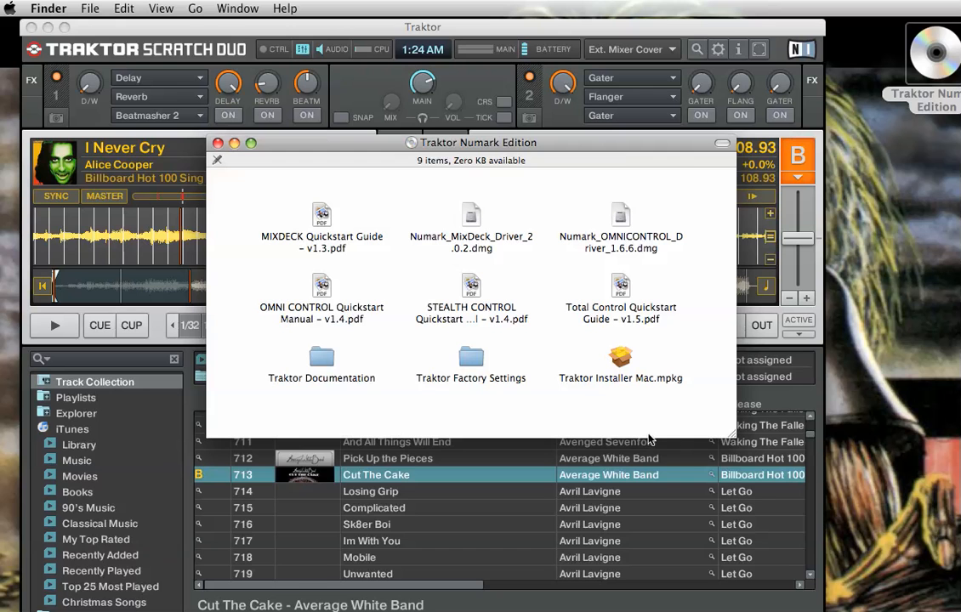
mouse_move(583, 398)
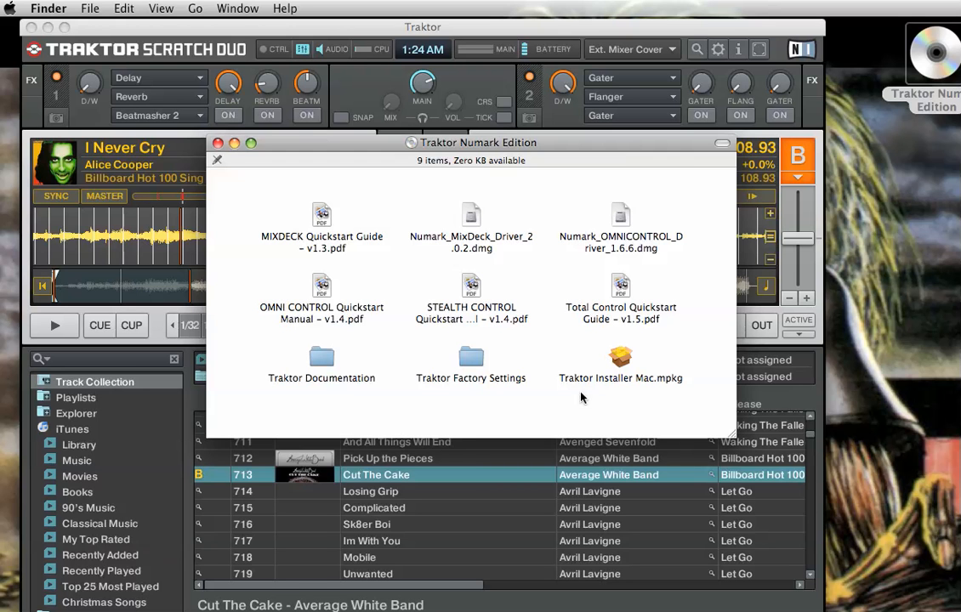
Browse into Traktor Factory Settings > Default Settings > Numark
click(469, 357)
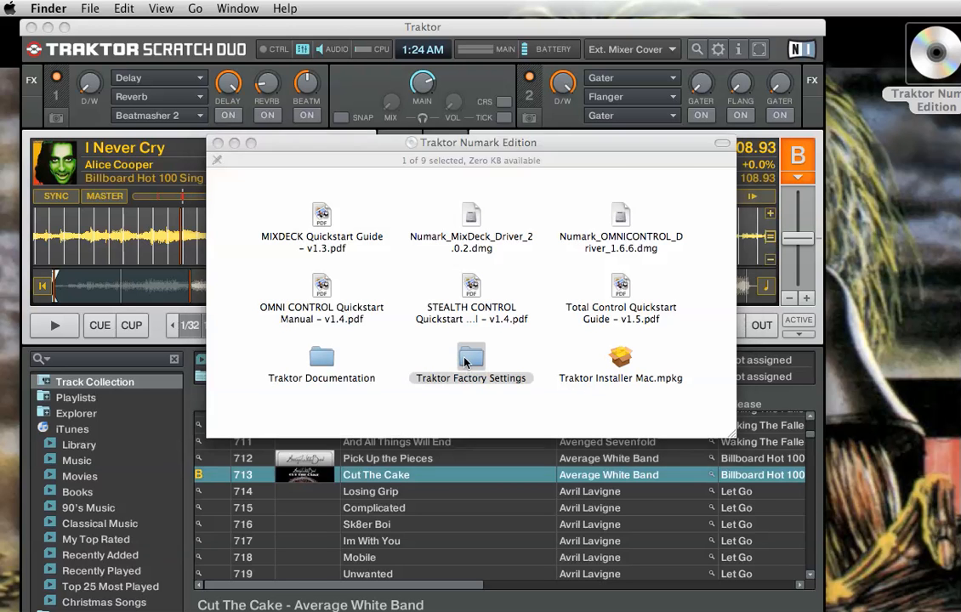
double_click(471, 357)
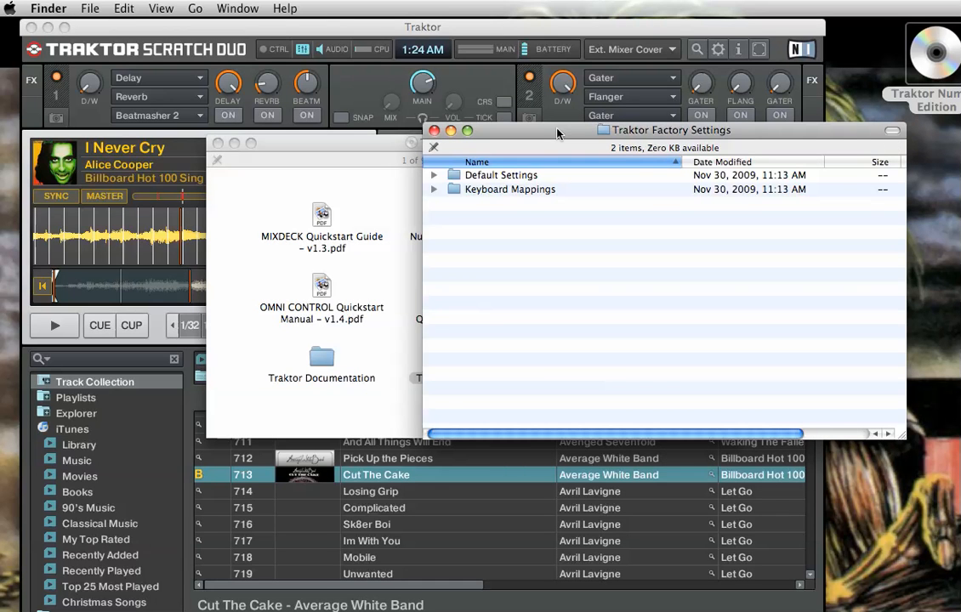
mouse_move(493, 178)
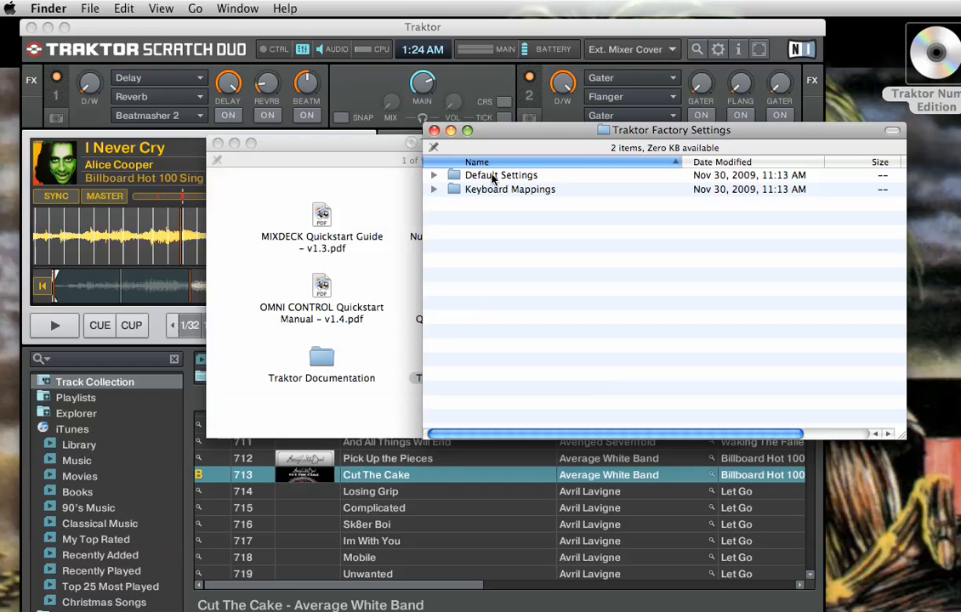
double_click(502, 173)
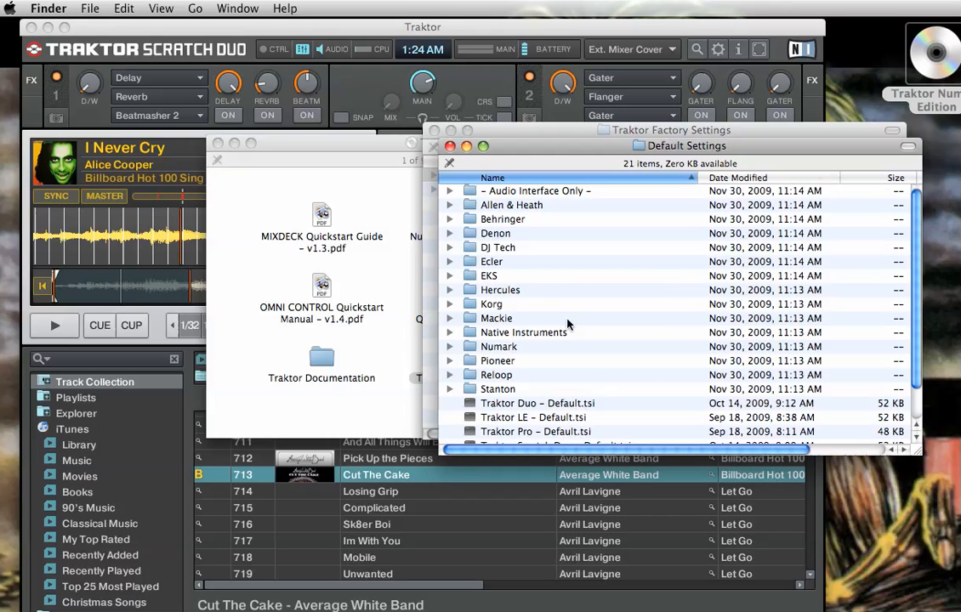
double_click(498, 347)
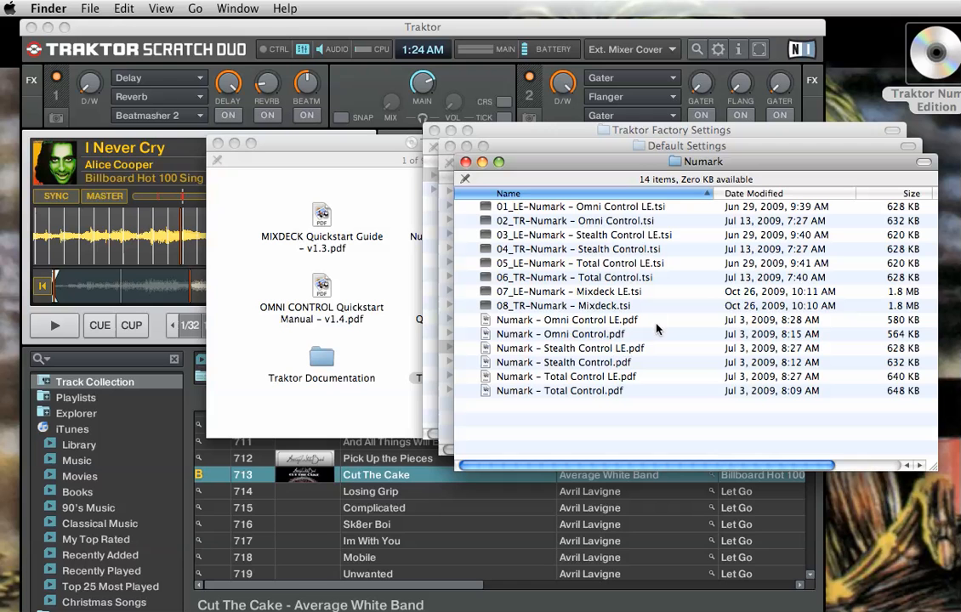
Select the Mixdeck and Mixdeck LE .tsi files, put the folders away and bring up the MIXDECK product page
click(564, 306)
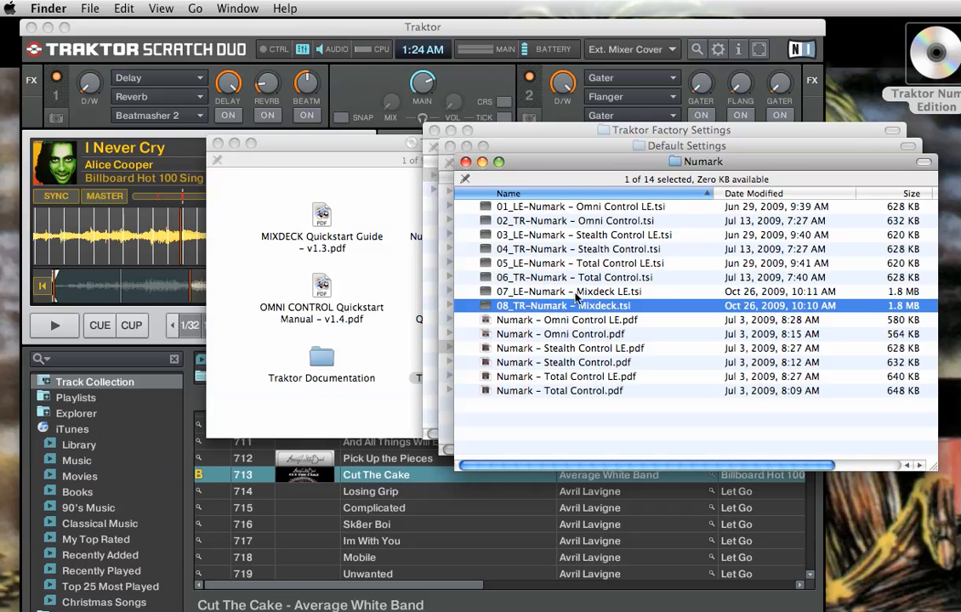
click(578, 290)
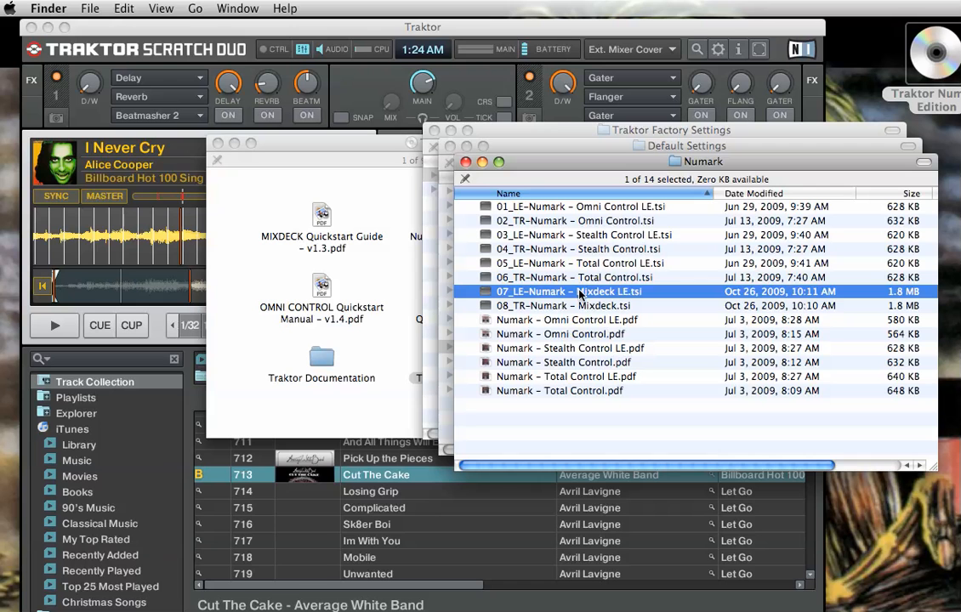
click(565, 306)
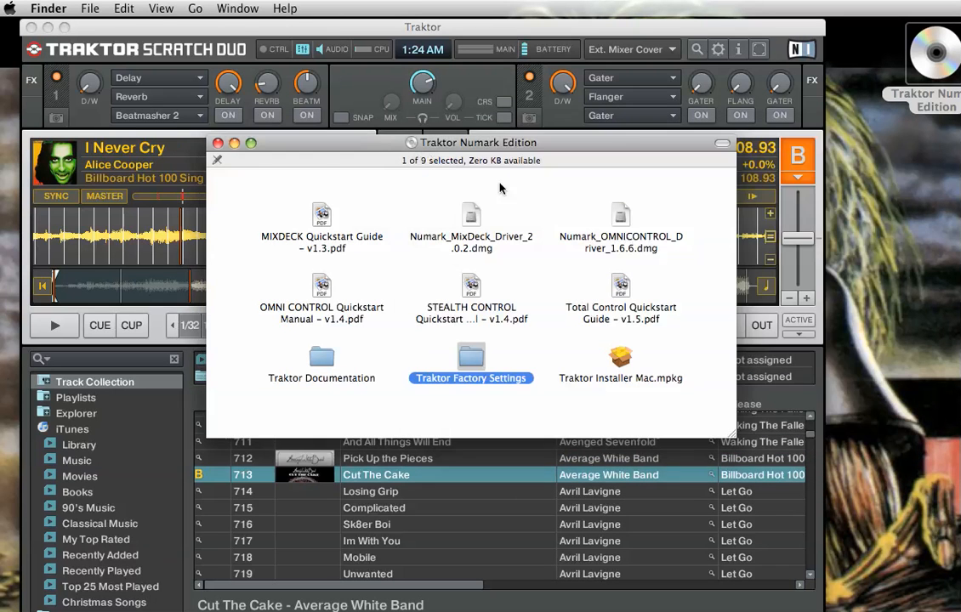
click(217, 143)
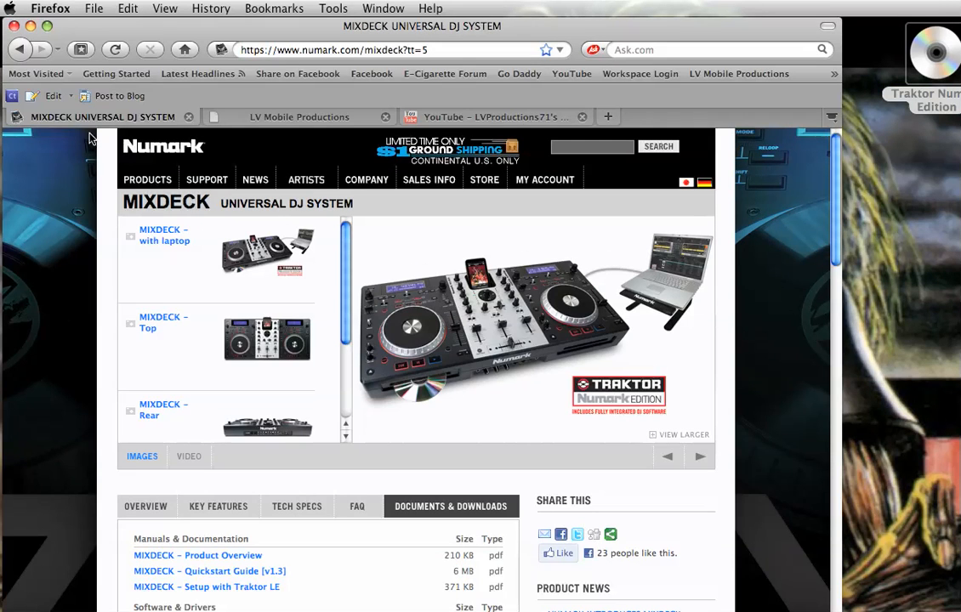
View the MIXDECK page's downloads, Key Features and FAQ question list on the Numark site
click(255, 180)
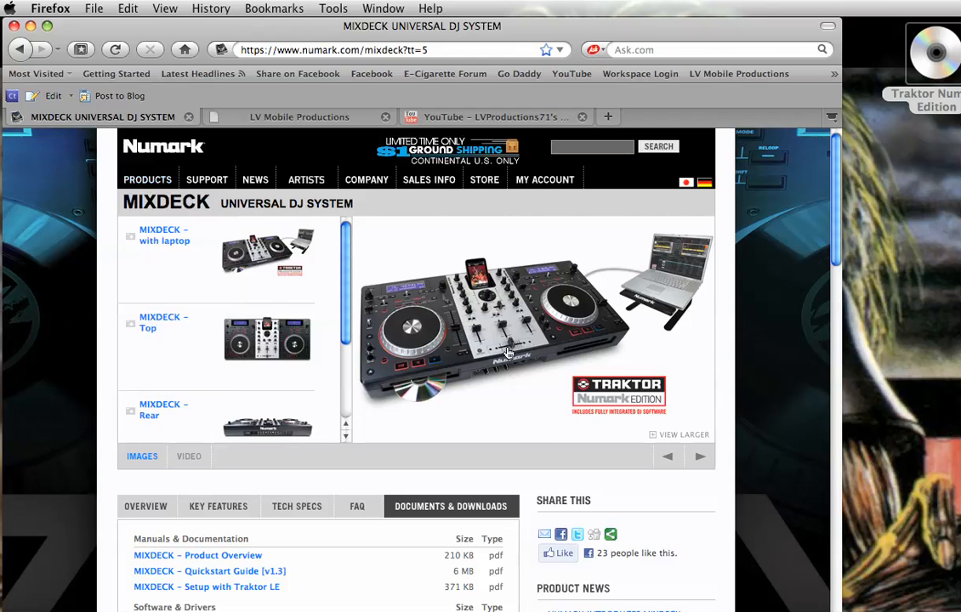
scroll(down, 3)
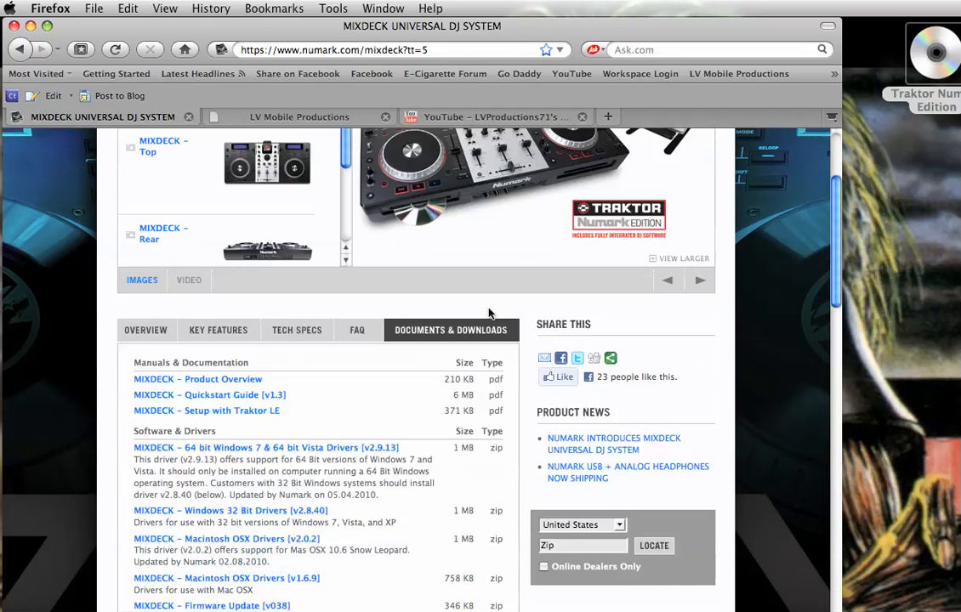
click(295, 329)
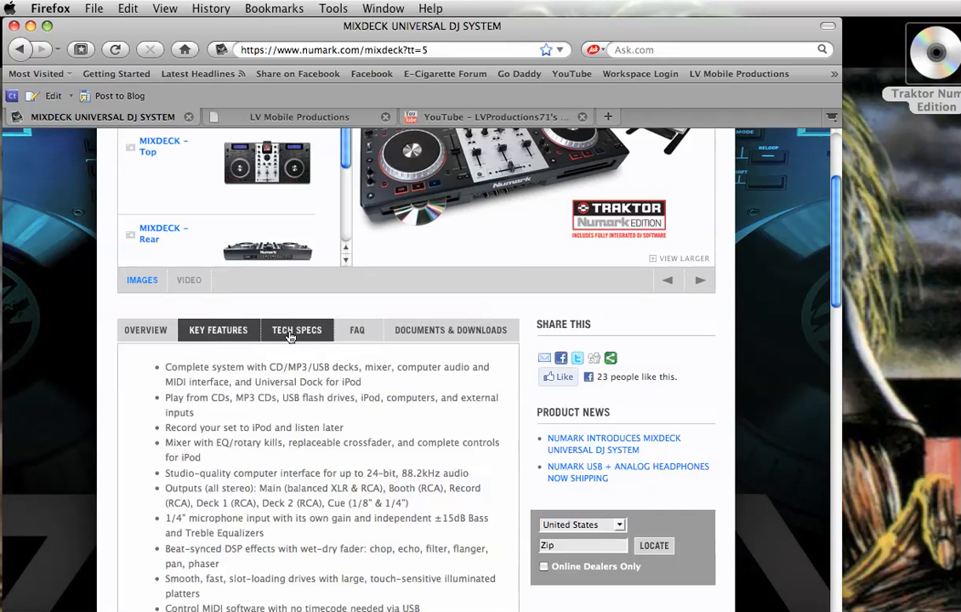
click(357, 330)
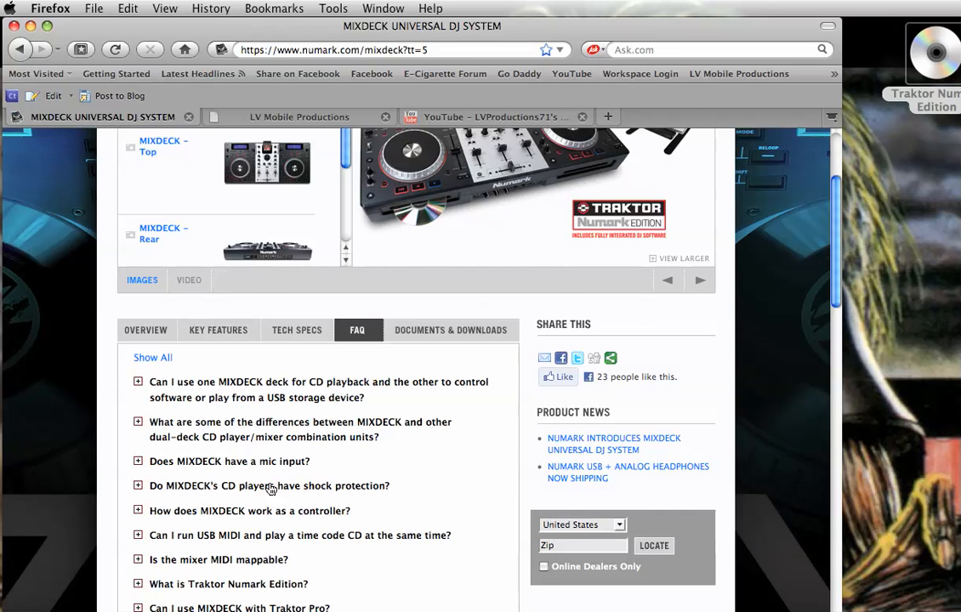
scroll(down, 3)
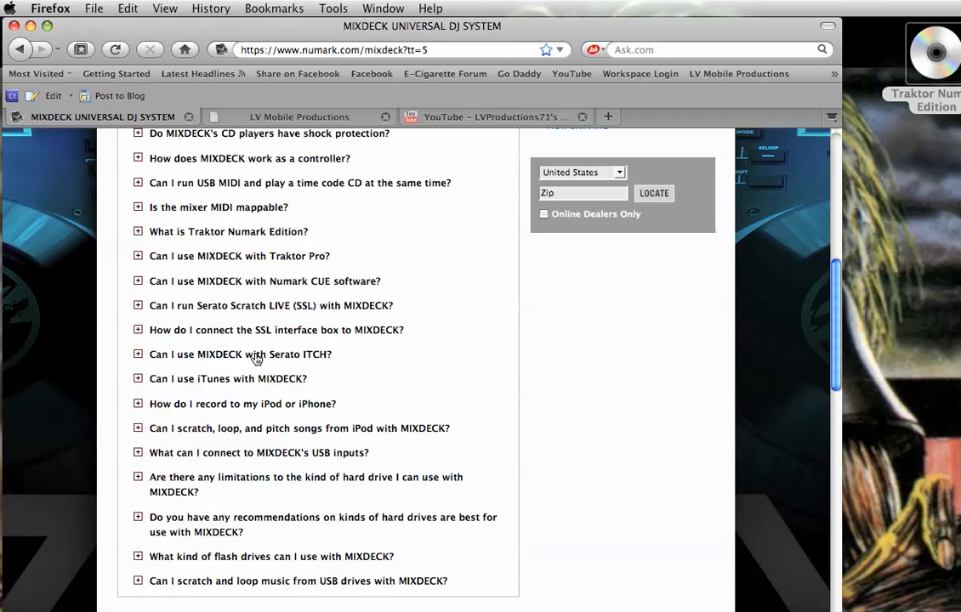
scroll(up, 3)
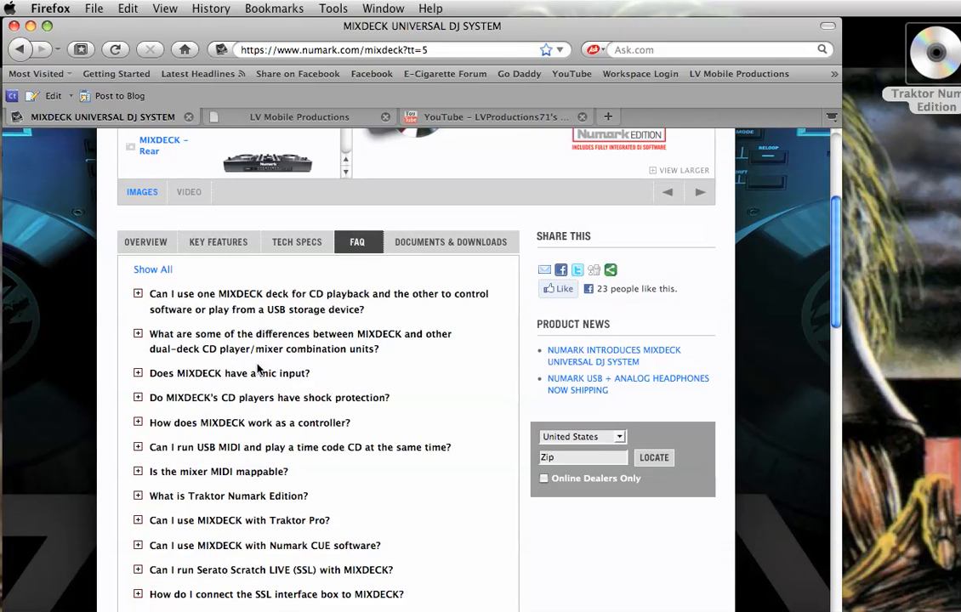
mouse_move(428, 279)
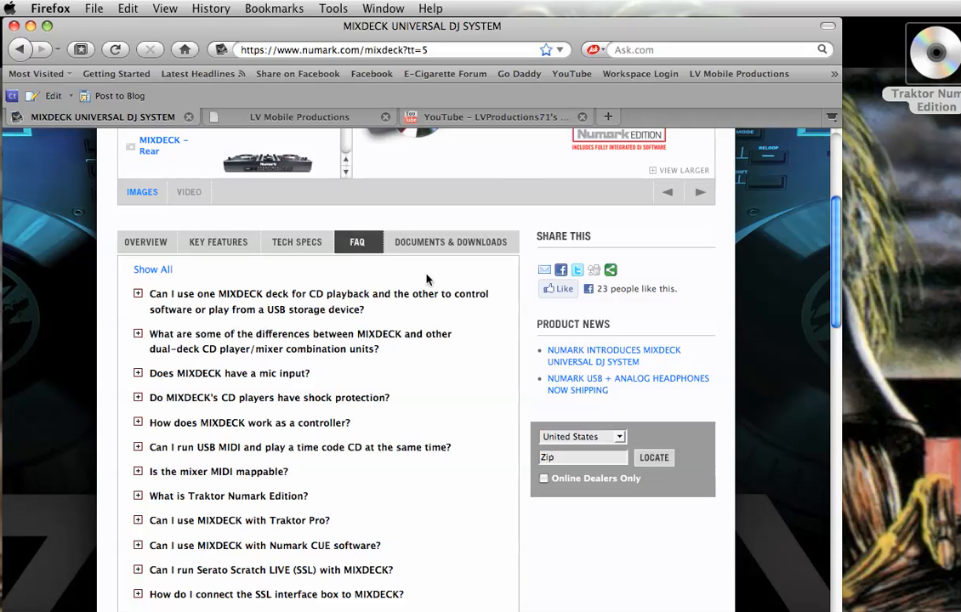
click(450, 241)
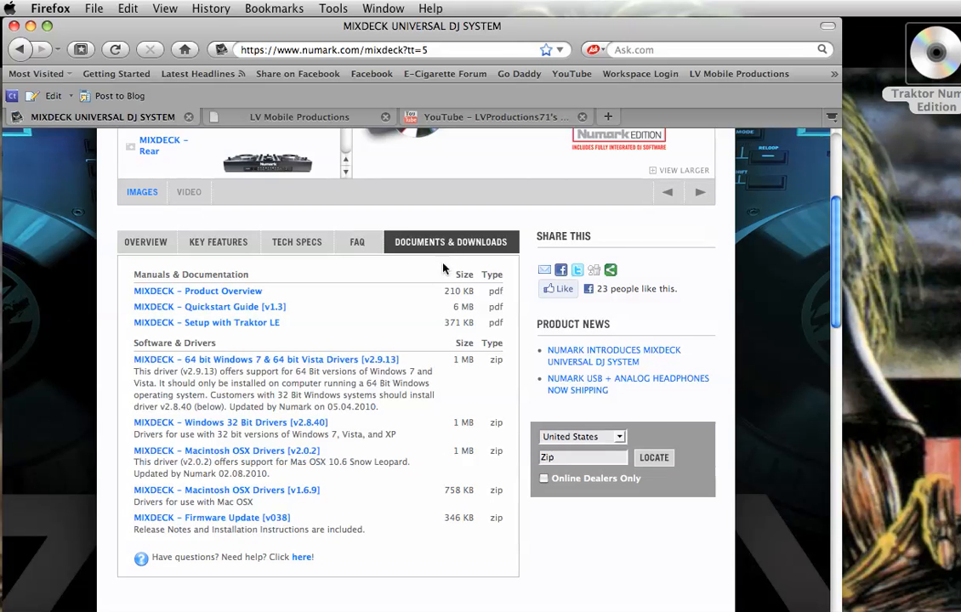
scroll(down, 3)
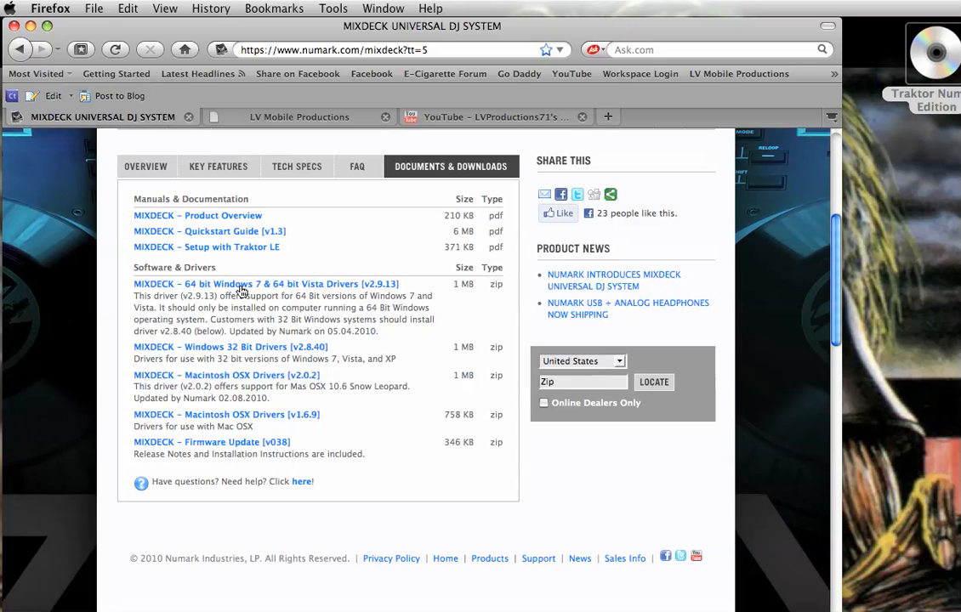
mouse_move(303, 390)
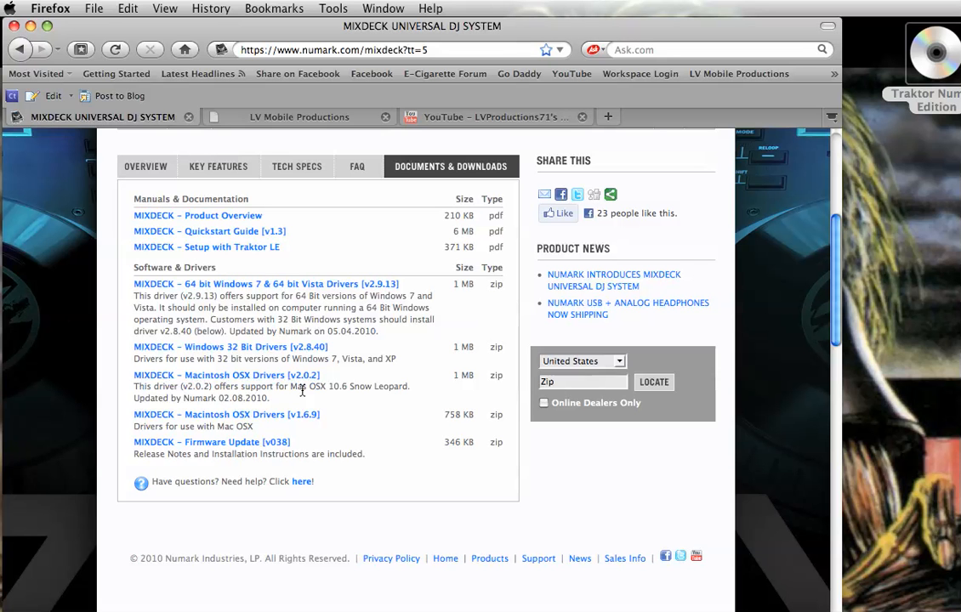
mouse_move(299, 293)
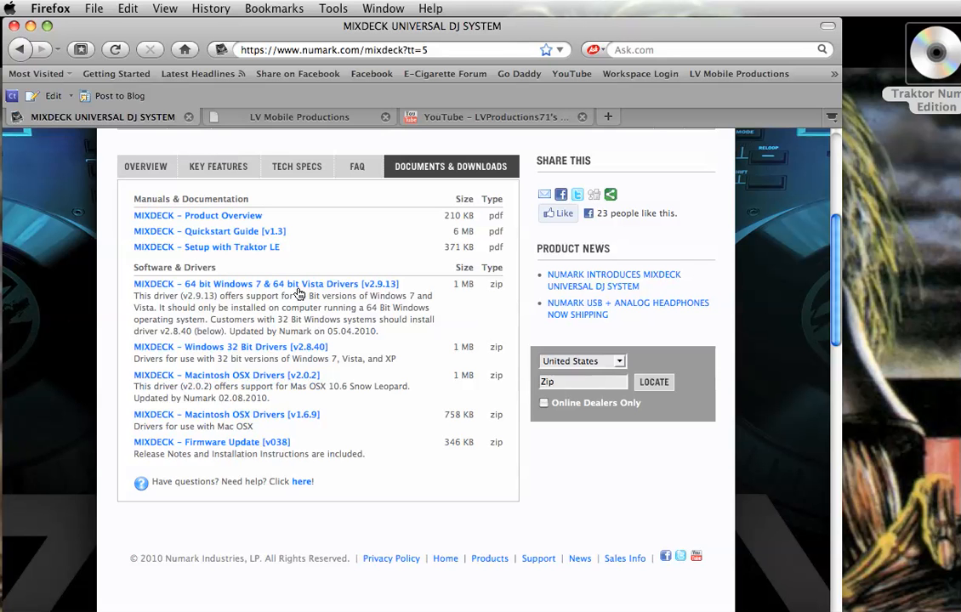
mouse_move(309, 384)
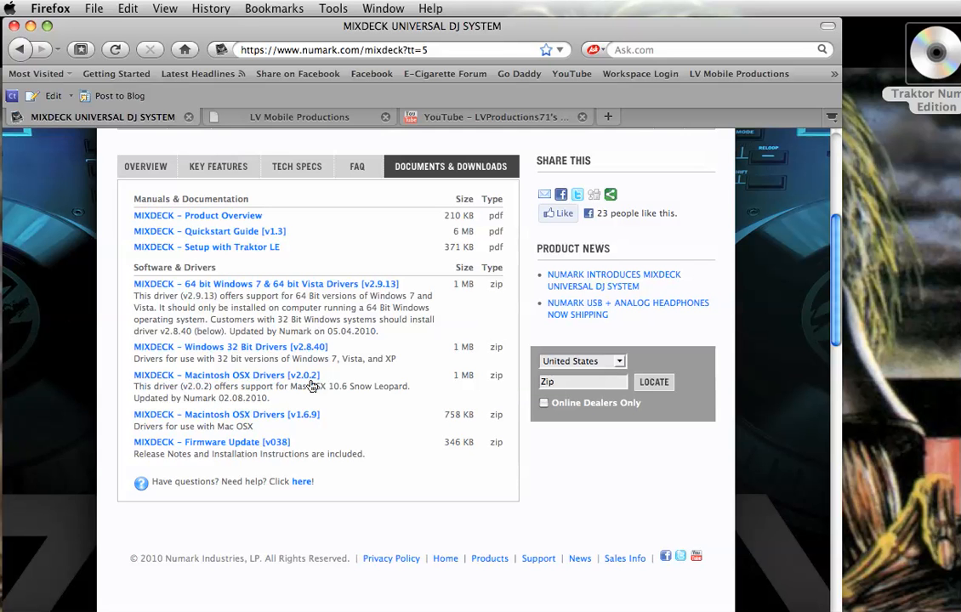
mouse_move(301, 426)
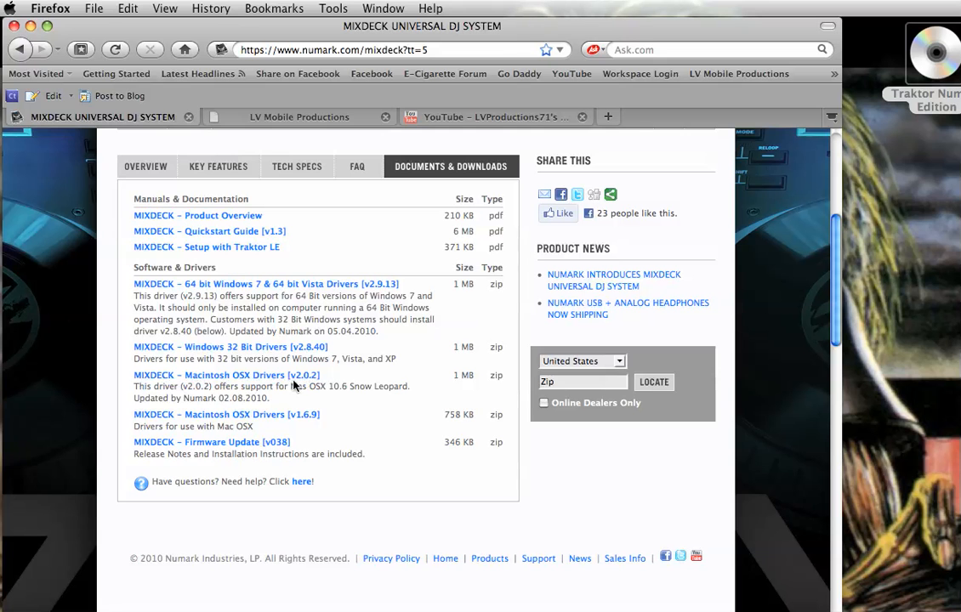
mouse_move(332, 425)
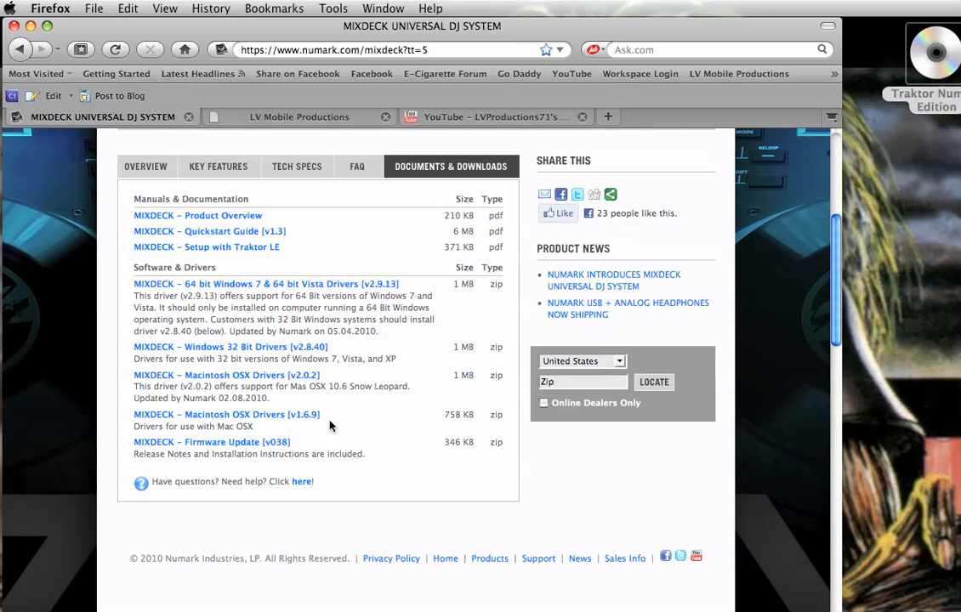
mouse_move(306, 427)
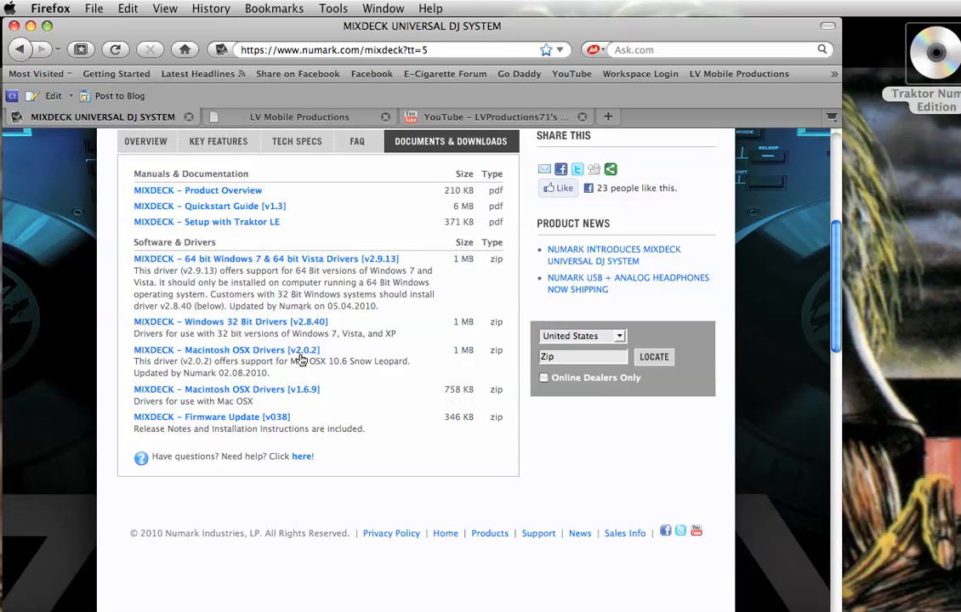
mouse_move(340, 408)
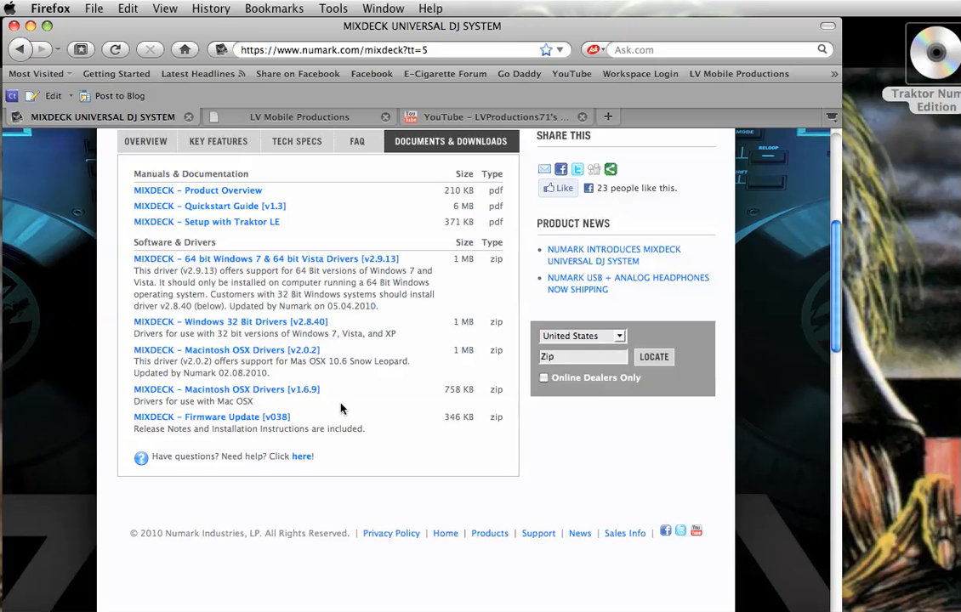
mouse_move(281, 422)
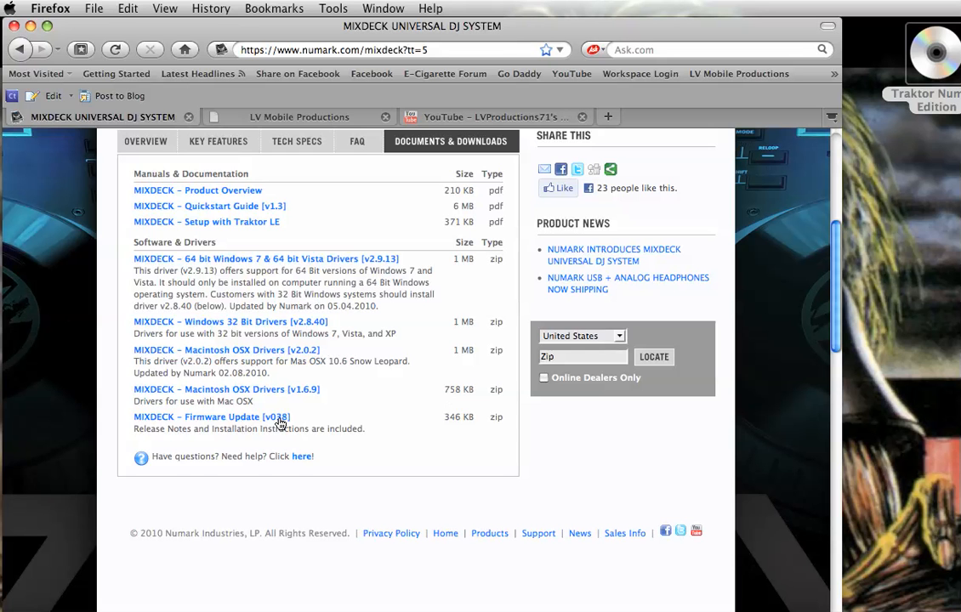
mouse_move(264, 439)
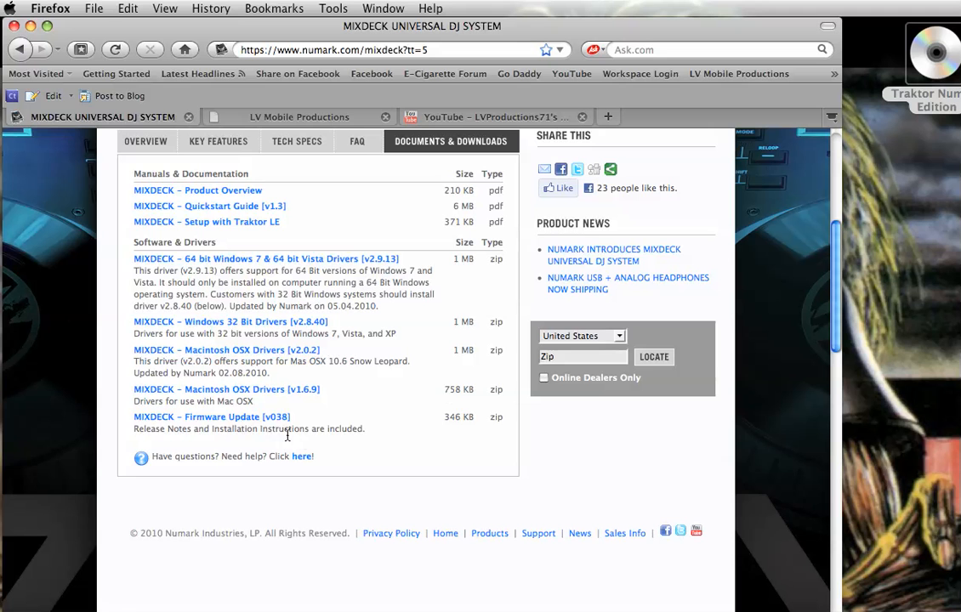
mouse_move(374, 444)
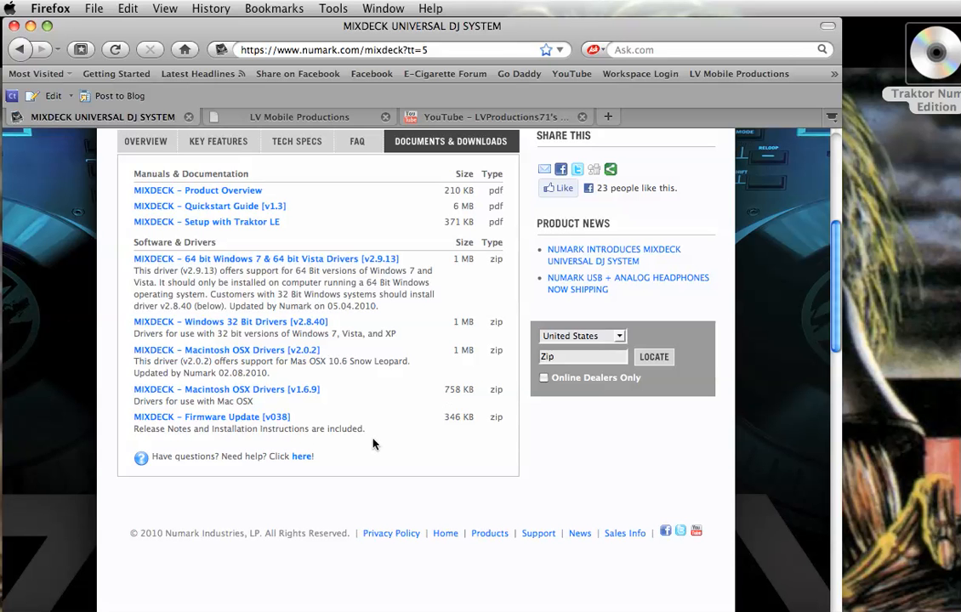
mouse_move(393, 439)
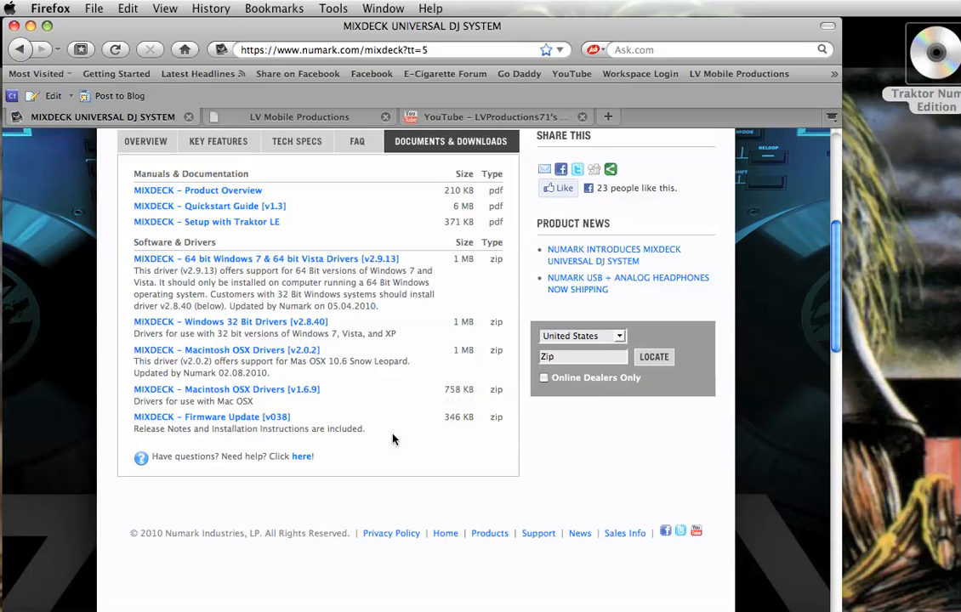
scroll(up, 3)
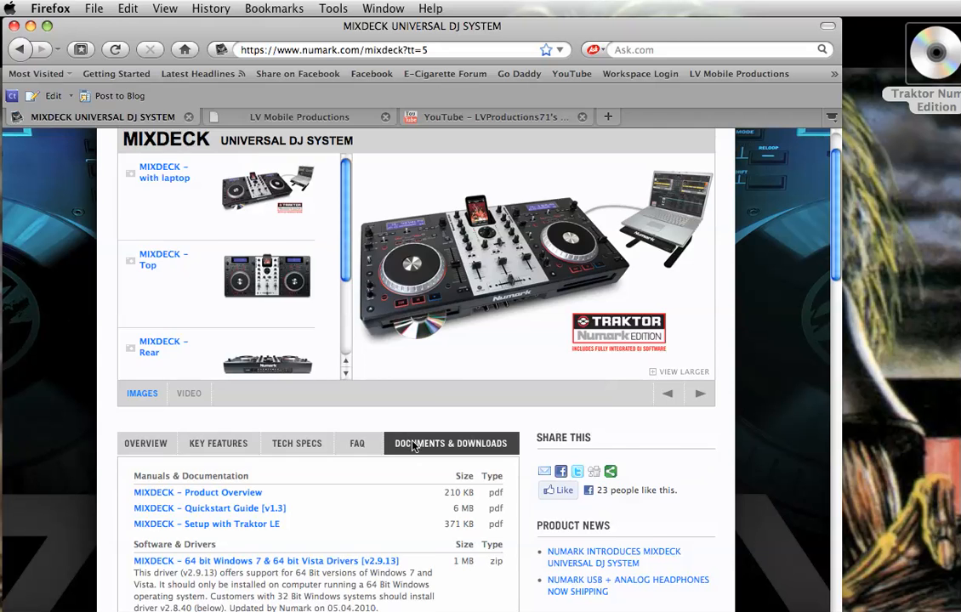
scroll(up, 3)
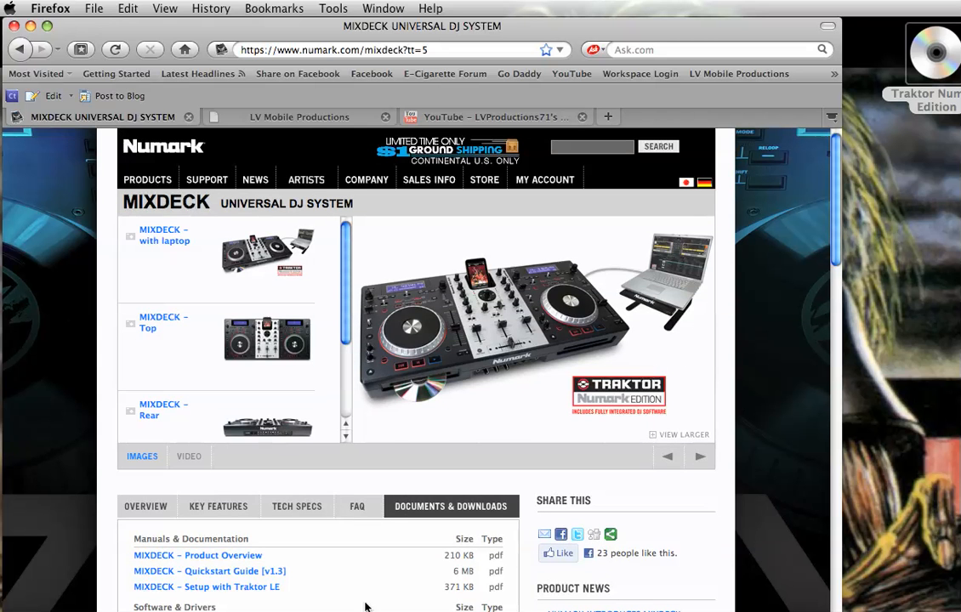
scroll(down, 3)
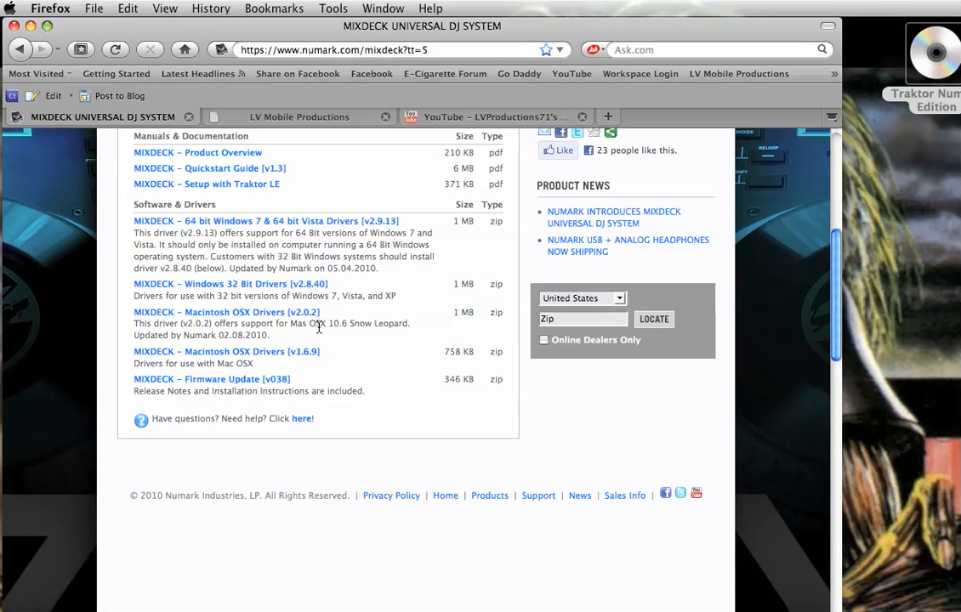
mouse_move(244, 274)
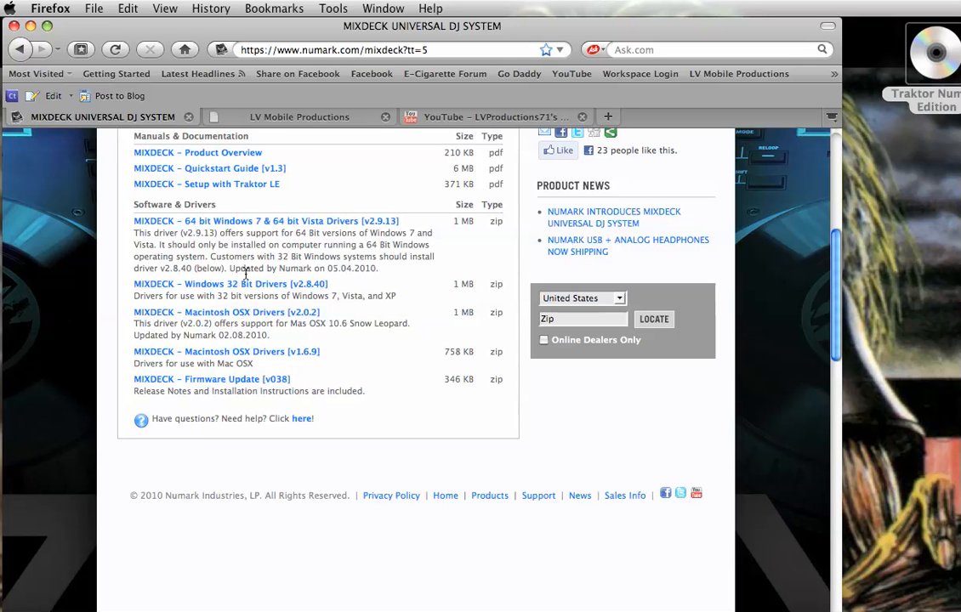
mouse_move(393, 386)
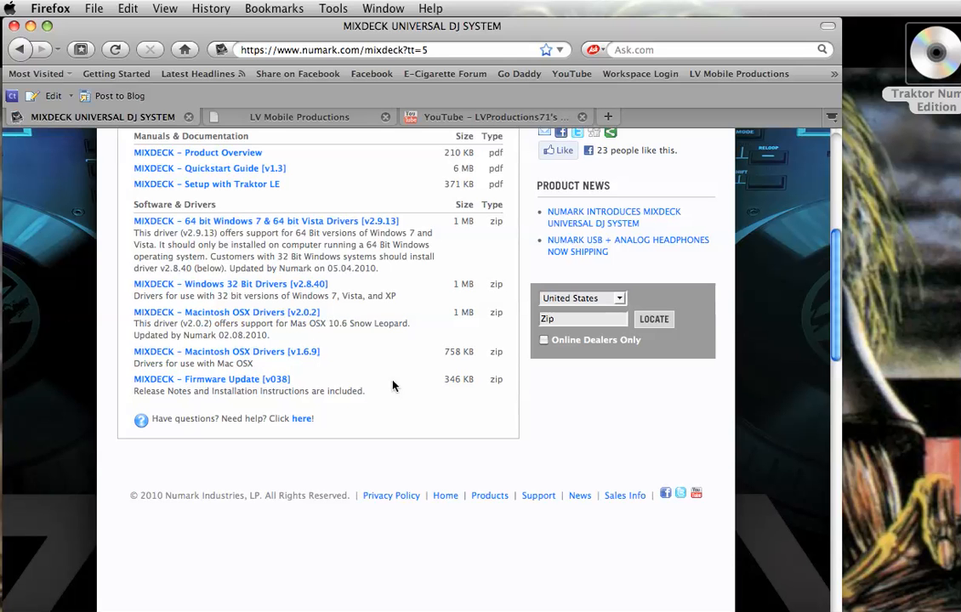
mouse_move(354, 38)
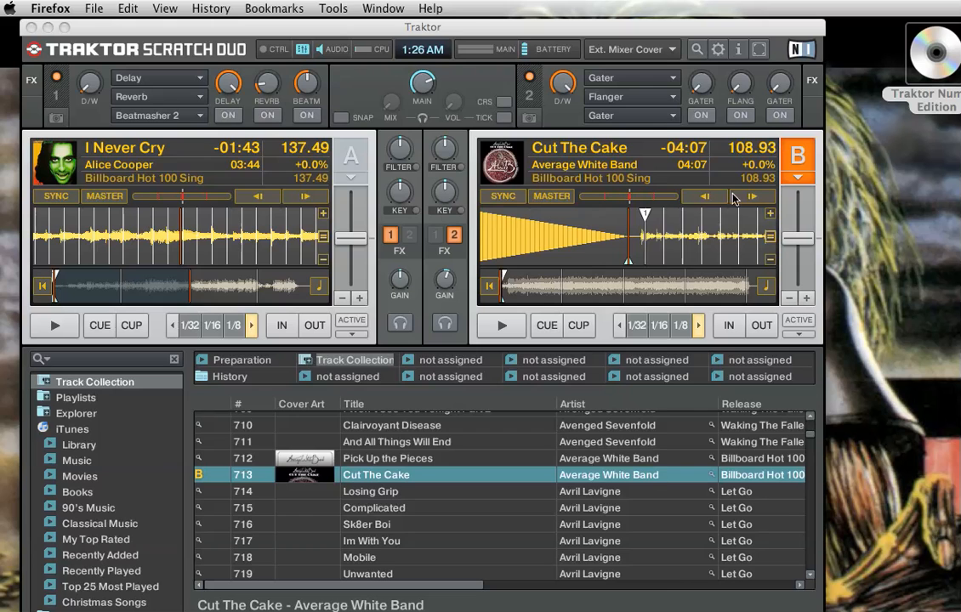
Bring up Traktor's Preferences from the menu bar
click(717, 48)
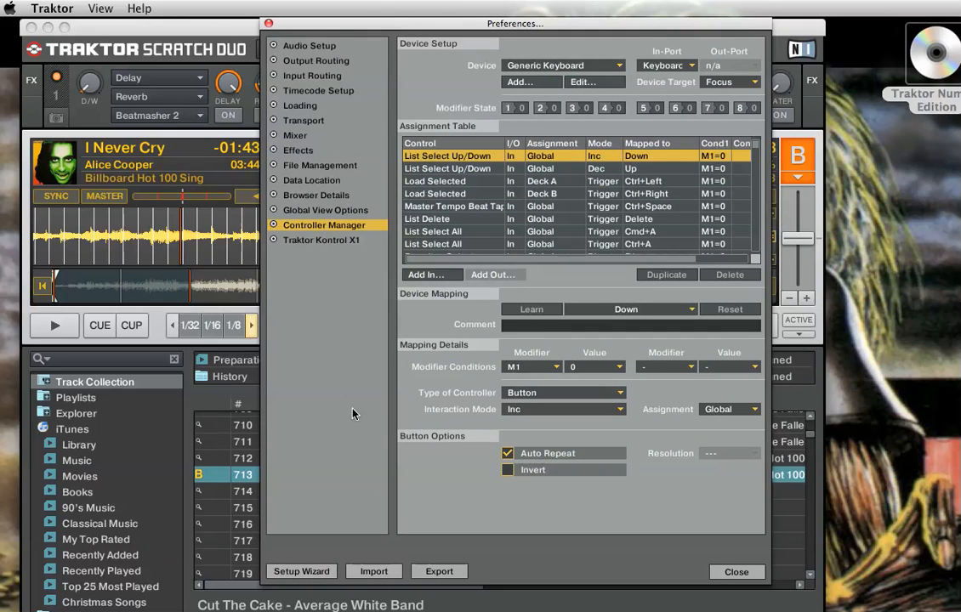
mouse_move(334, 581)
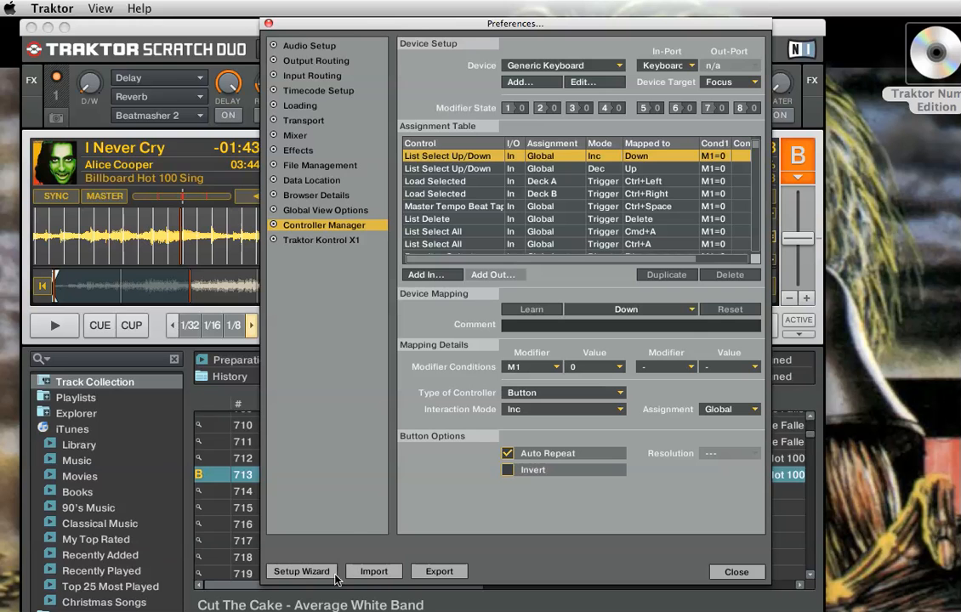
click(310, 45)
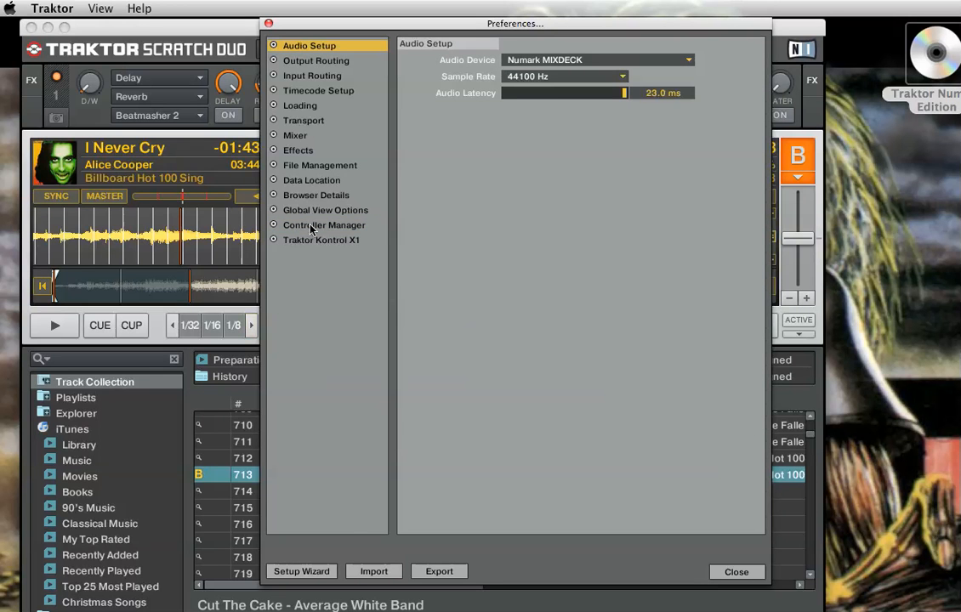
click(323, 225)
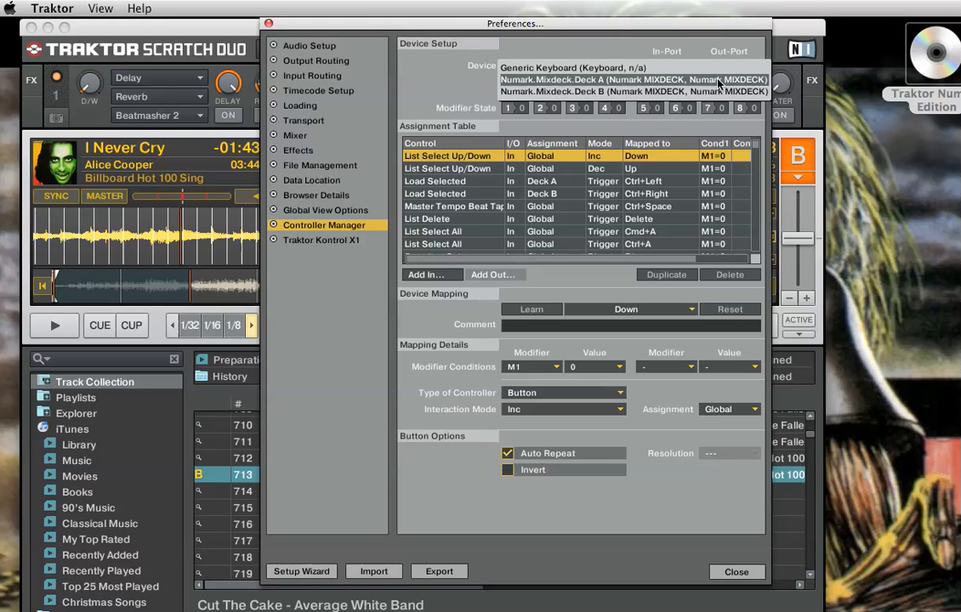
Set the Numark.Mixdeck.Deck A controller's port to Numark MIXDECK
click(631, 80)
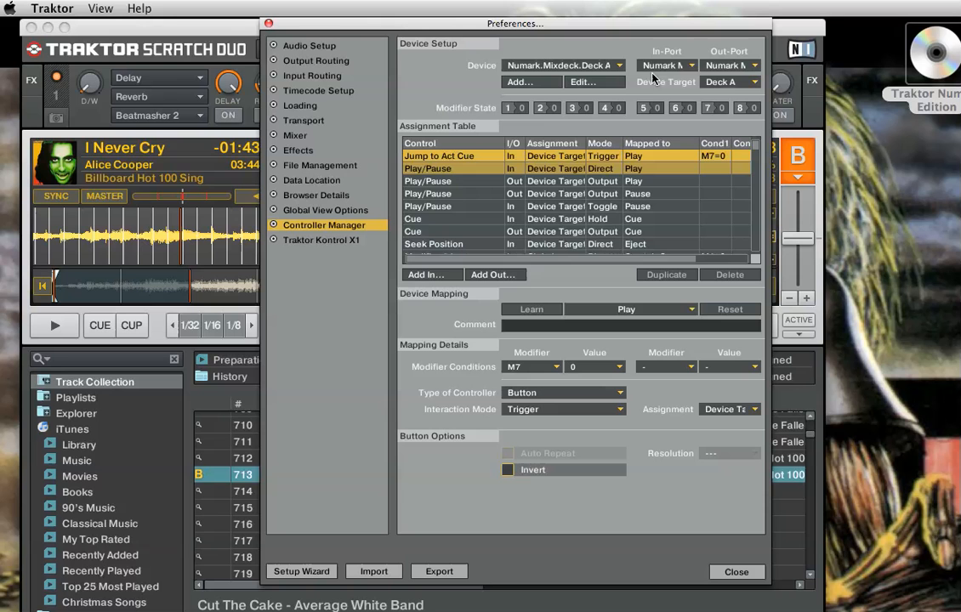
click(666, 65)
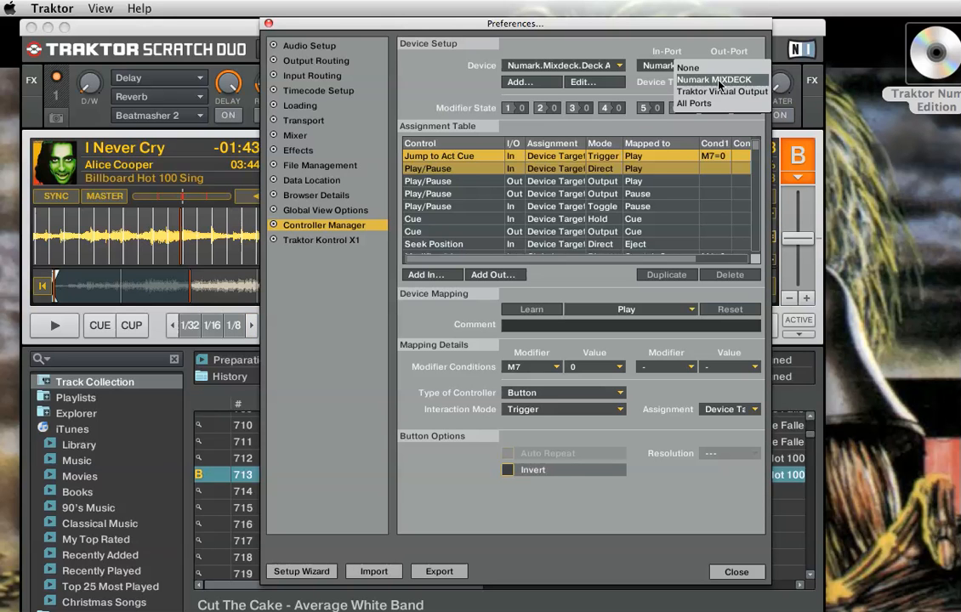
click(626, 64)
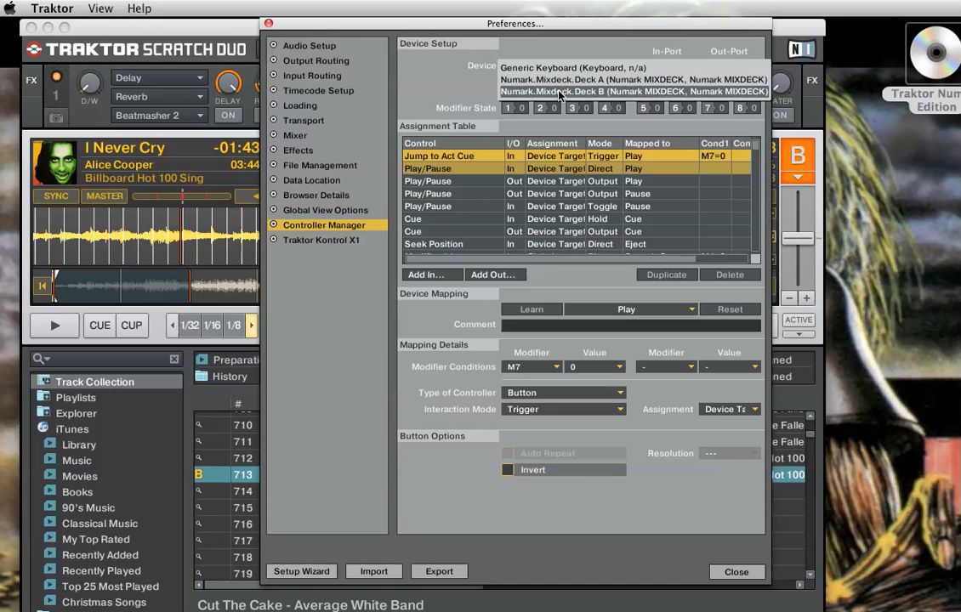
Set the Numark.Mixdeck.Deck B controller's port to Numark MIXDECK and close Preferences
click(632, 92)
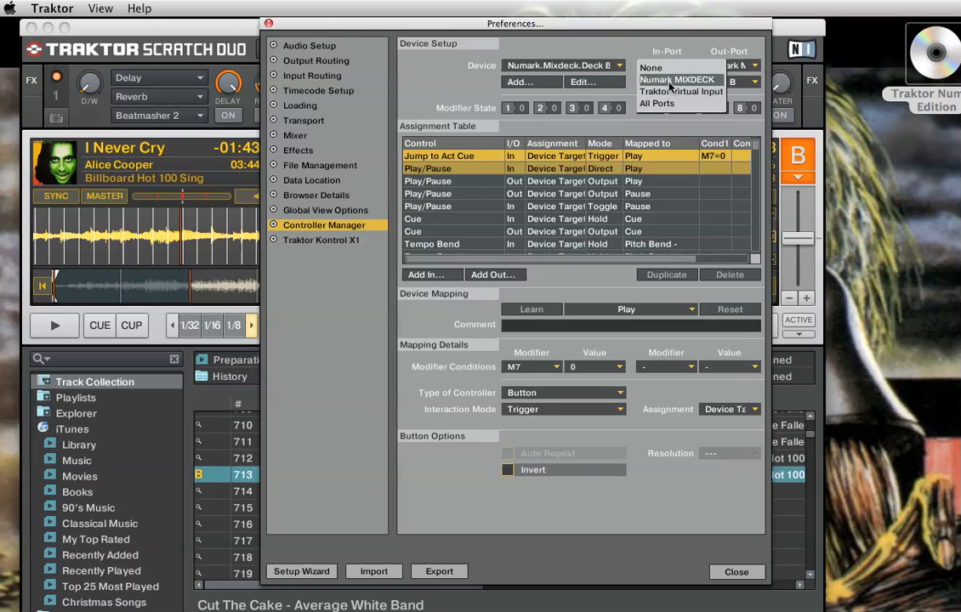
click(678, 80)
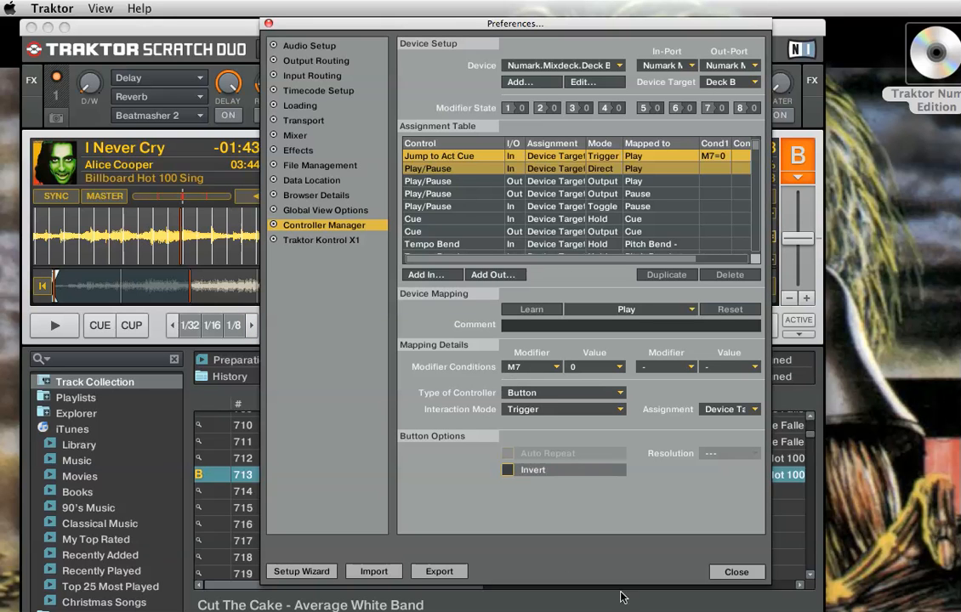
mouse_move(297, 81)
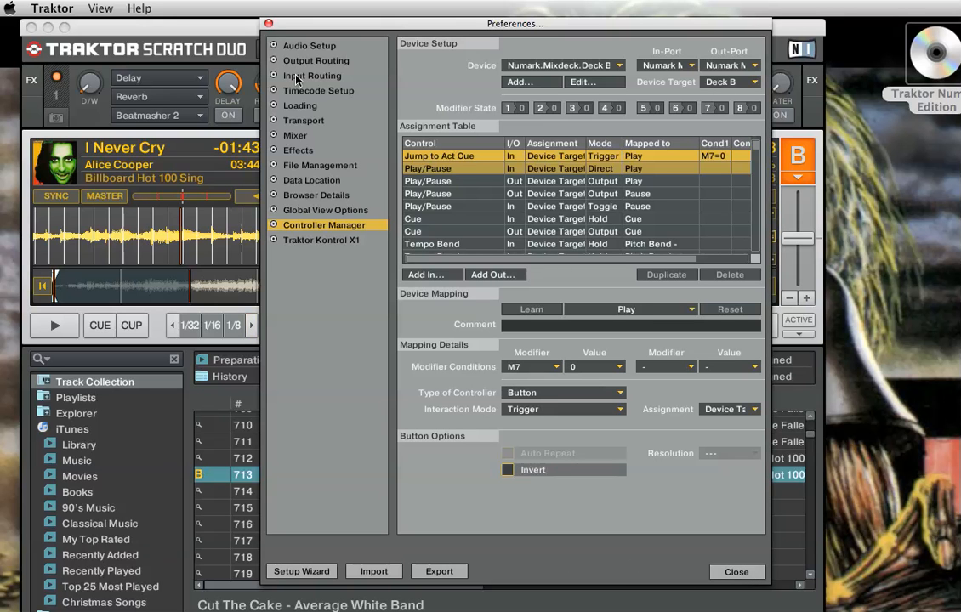
mouse_move(306, 109)
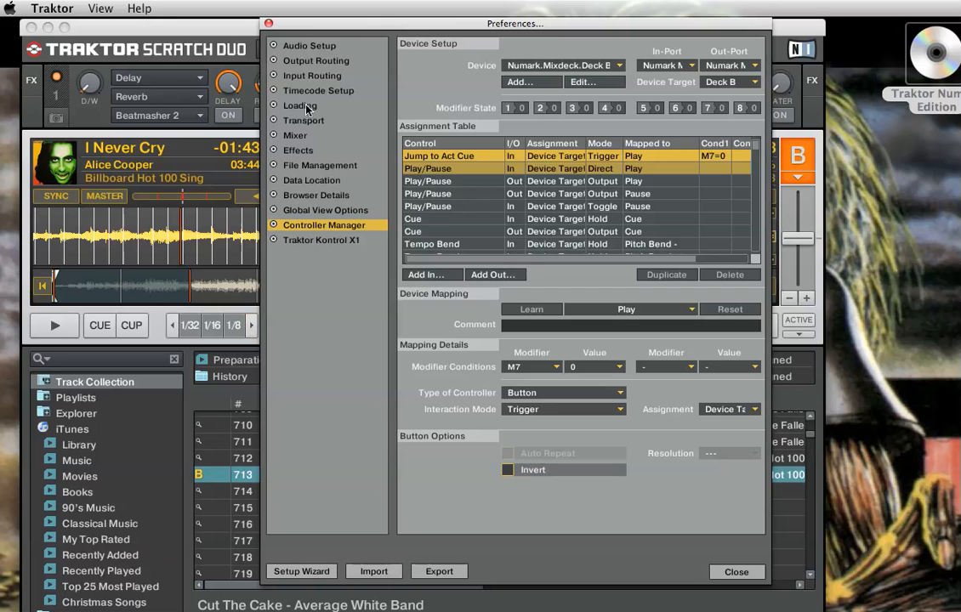
mouse_move(304, 283)
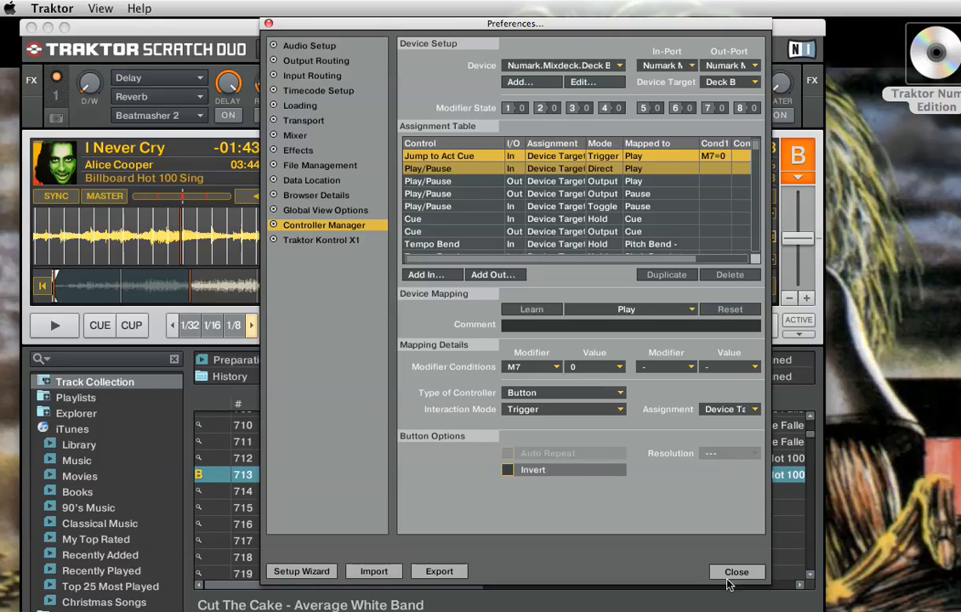
click(737, 572)
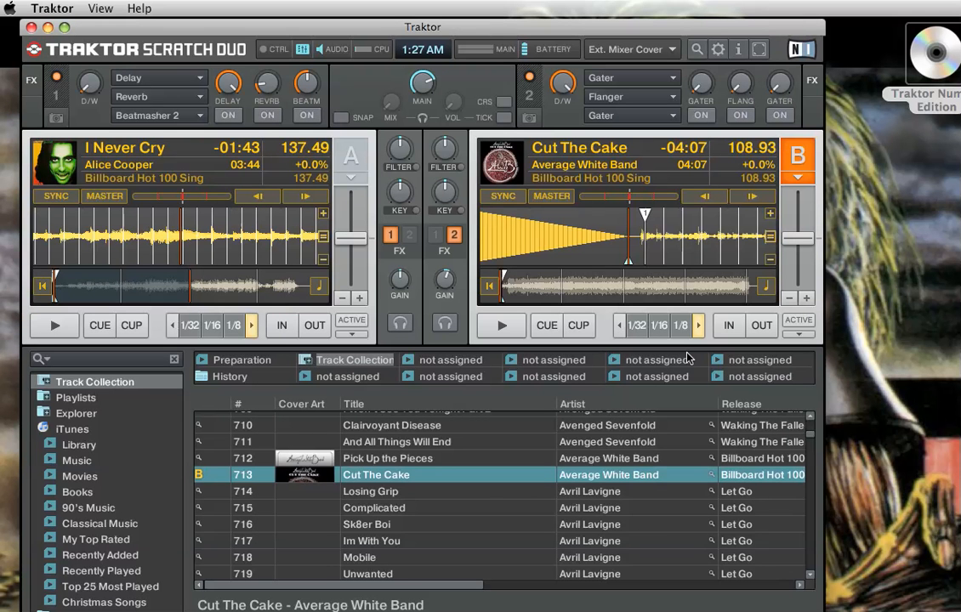